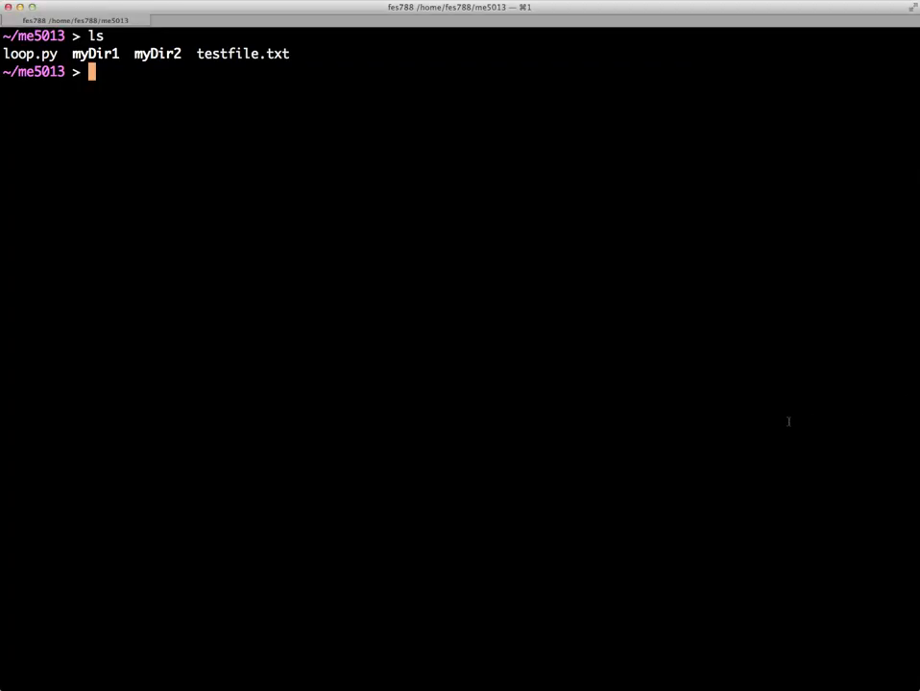
{"action": "mouse_move", "coordinate": [722, 424]}
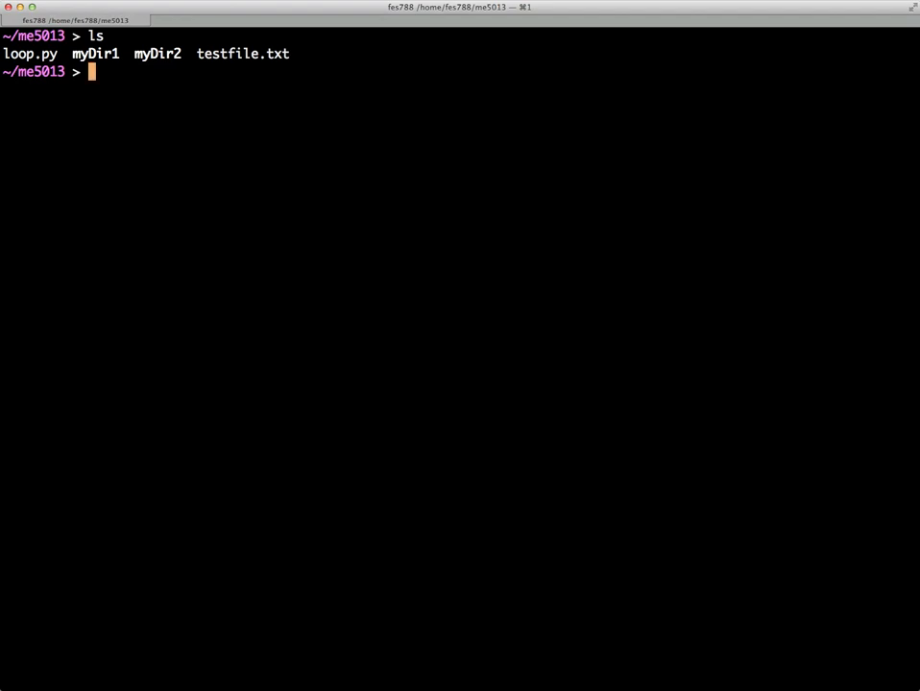
Archive all items into myArchive.tar with tar -cvf, then list the folder
{"action": "type", "text": "tar -"}
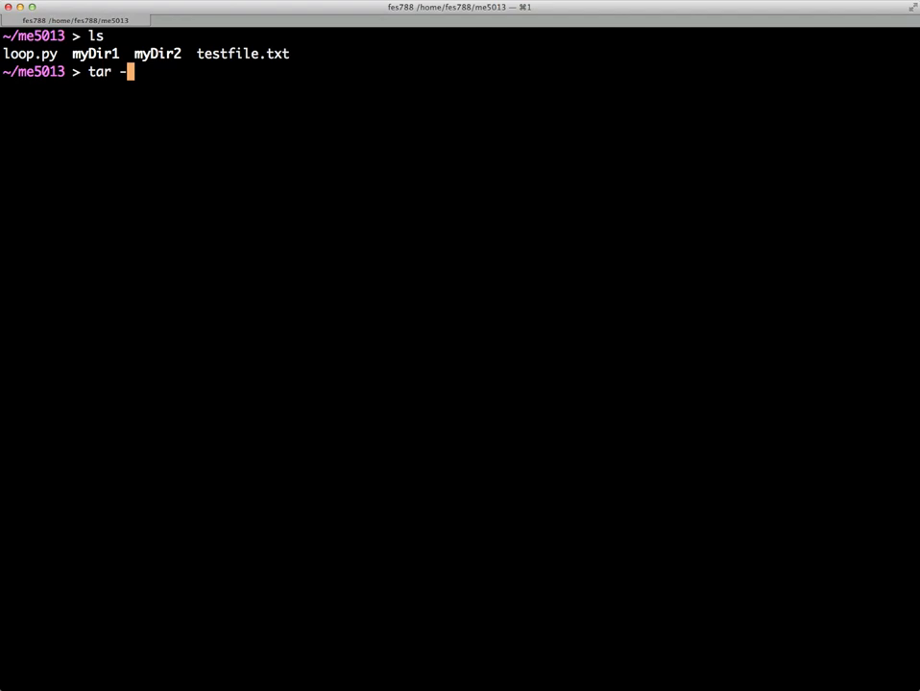
{"action": "type", "text": "cv"}
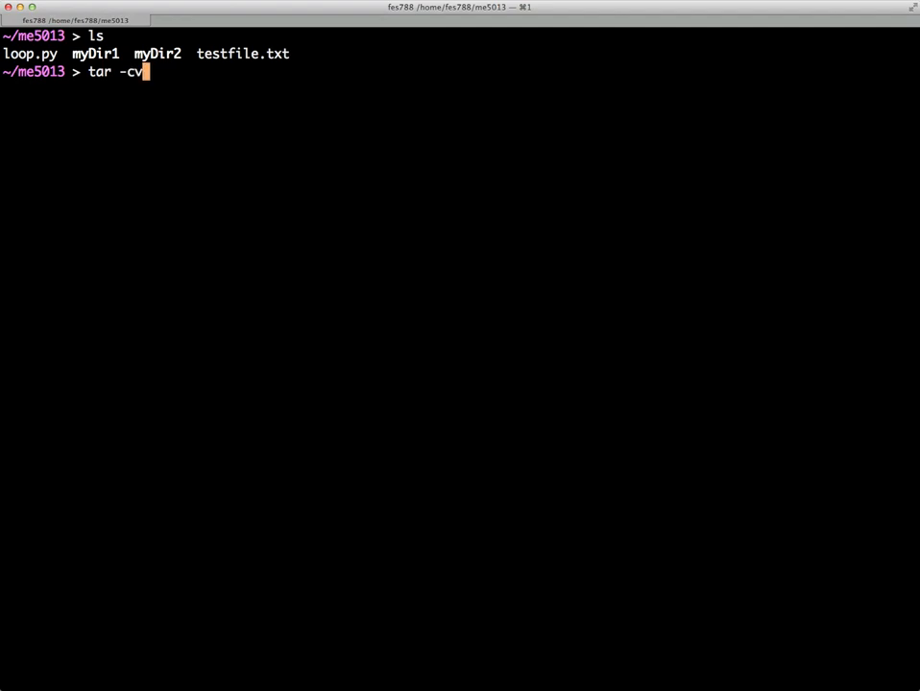
{"action": "type", "text": "f"}
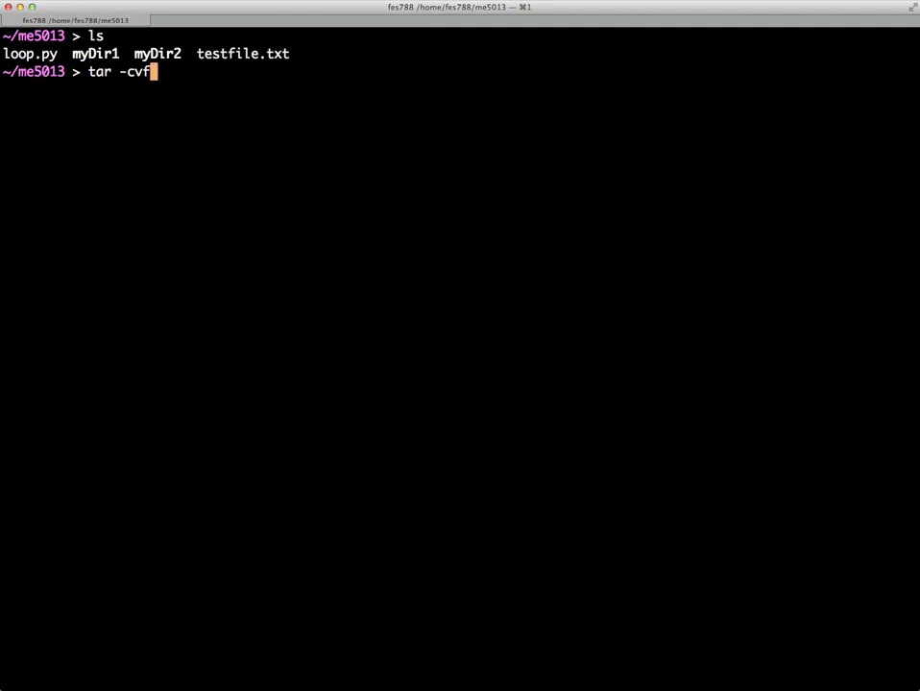
{"action": "key", "text": "space"}
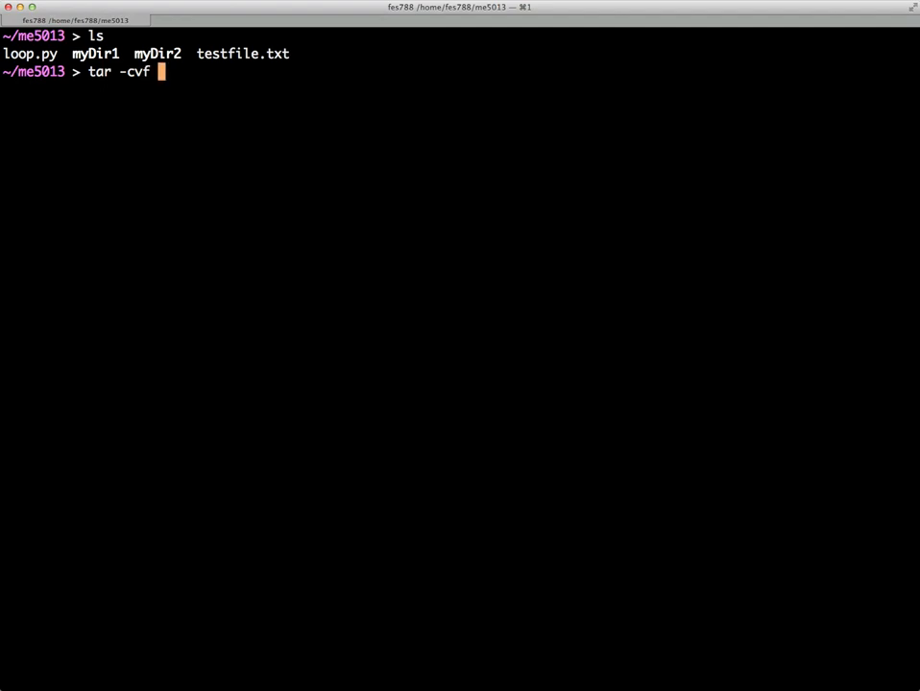
{"action": "type", "text": "my"}
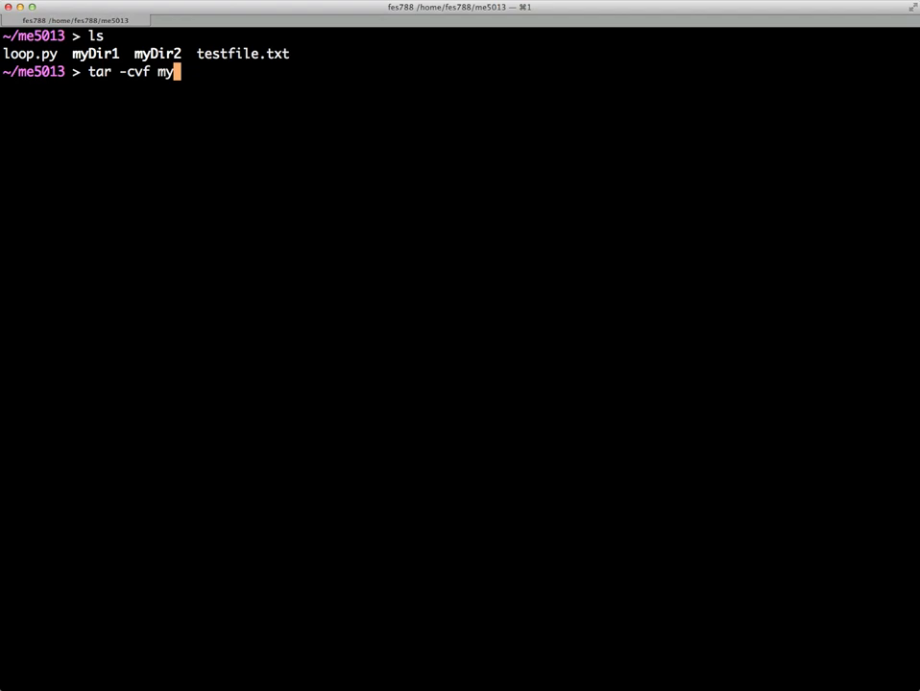
{"action": "type", "text": "Archive"}
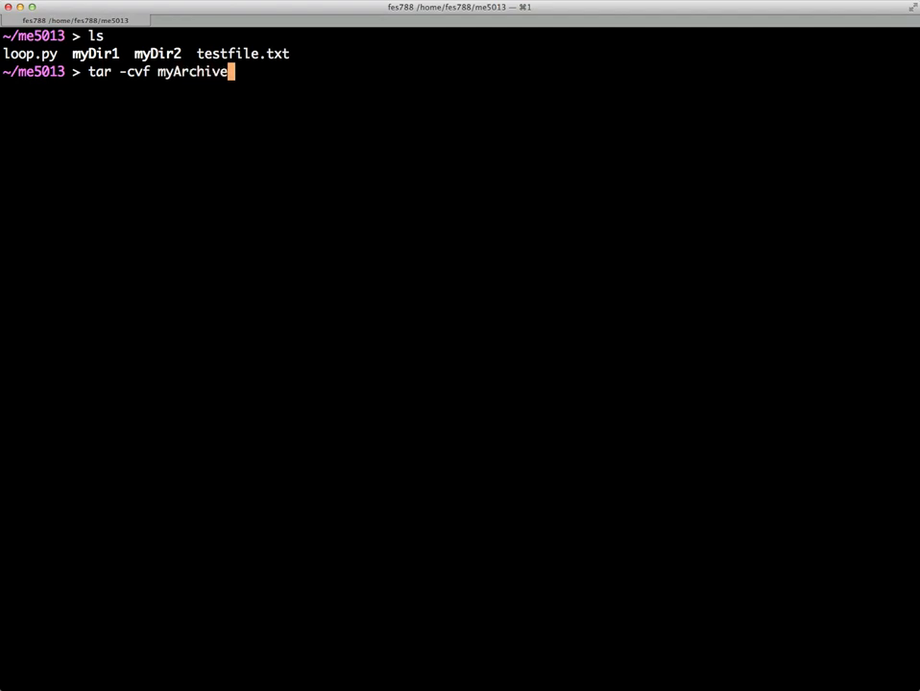
{"action": "type", "text": ".tar"}
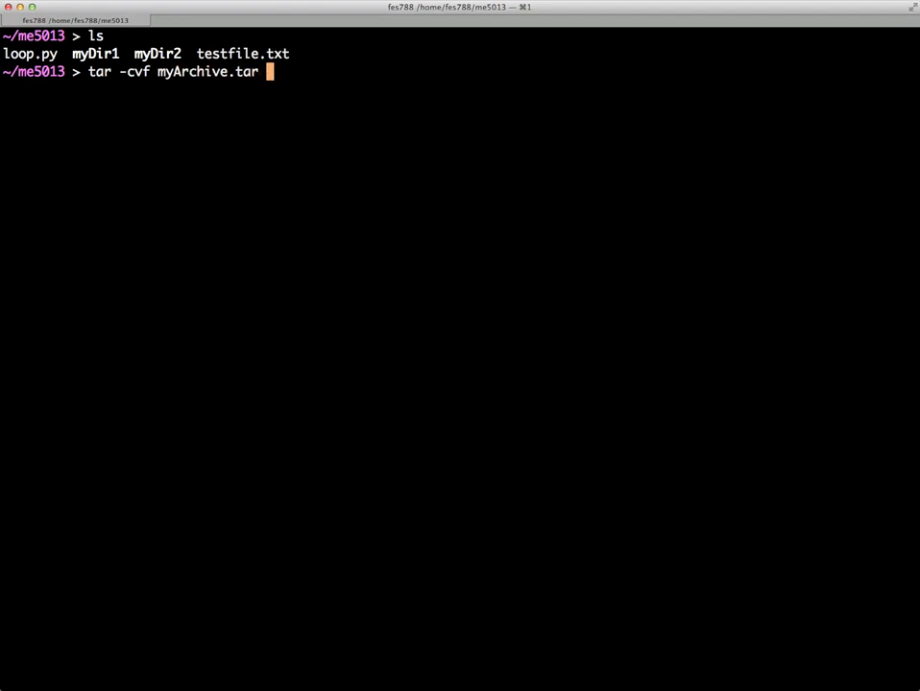
{"action": "type", "text": "*"}
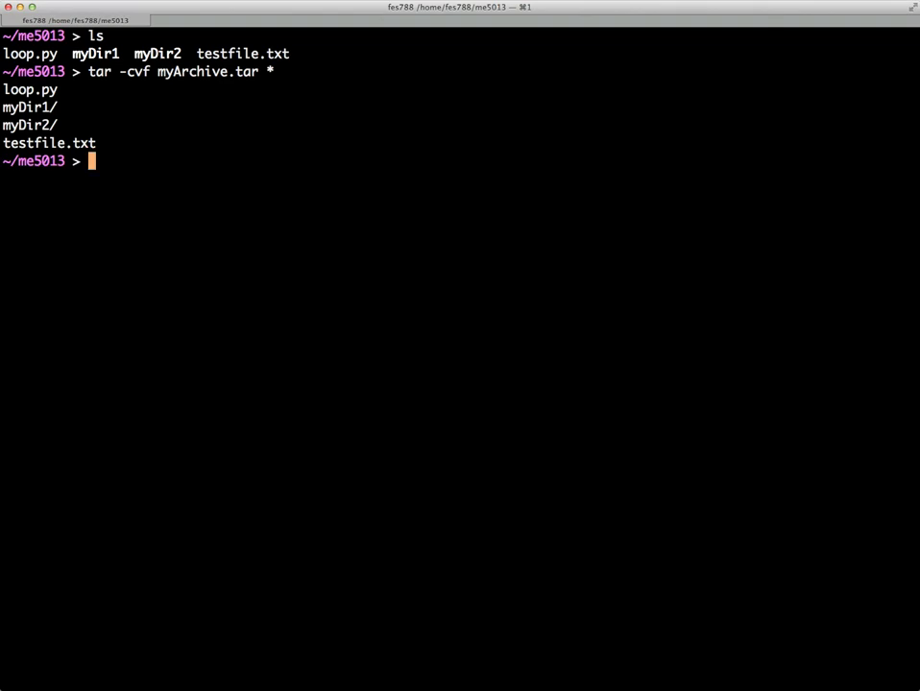
{"action": "type", "text": "ls"}
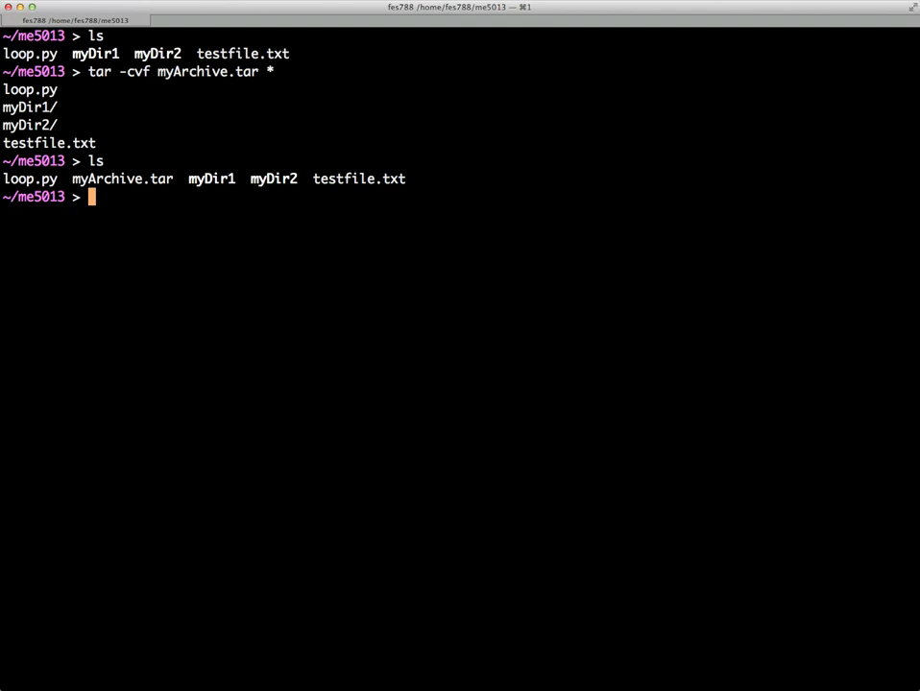
Remove loop.py, testfile.txt, myDir1 and myDir2, leaving only myArchive.tar
{"action": "type", "text": "rm loop.py tes"}
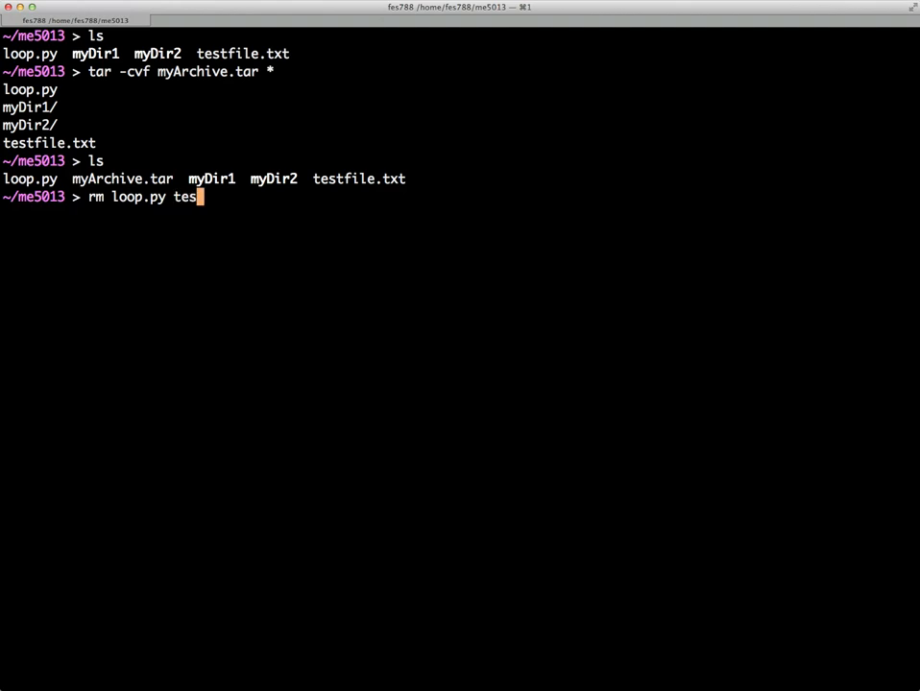
{"action": "type", "text": "tfile.txt"}
{"action": "type", "text": "rmdir"}
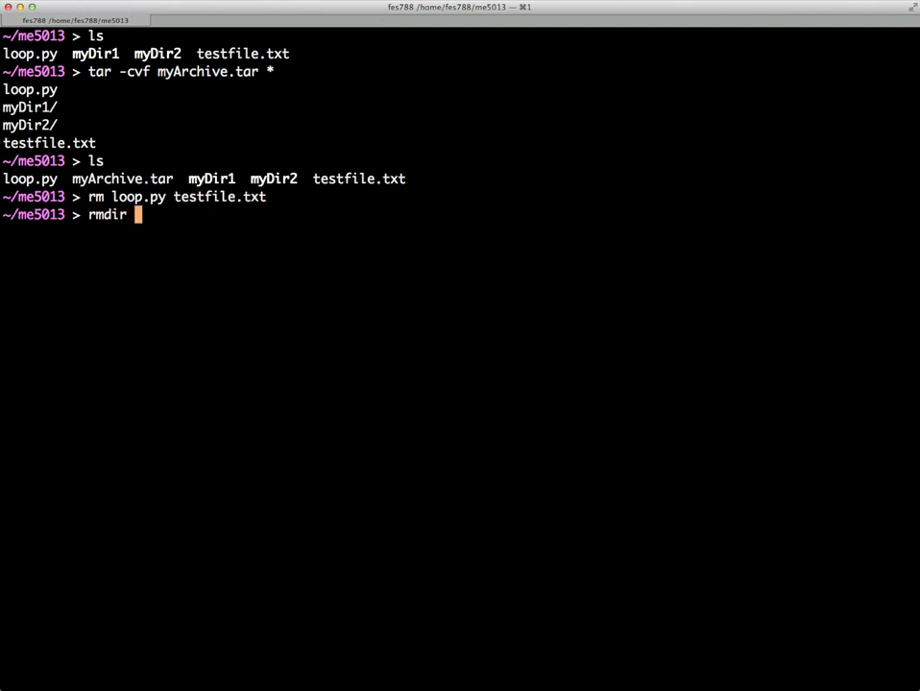
{"action": "type", "text": "myDir1 myDir2"}
{"action": "type", "text": "ls"}
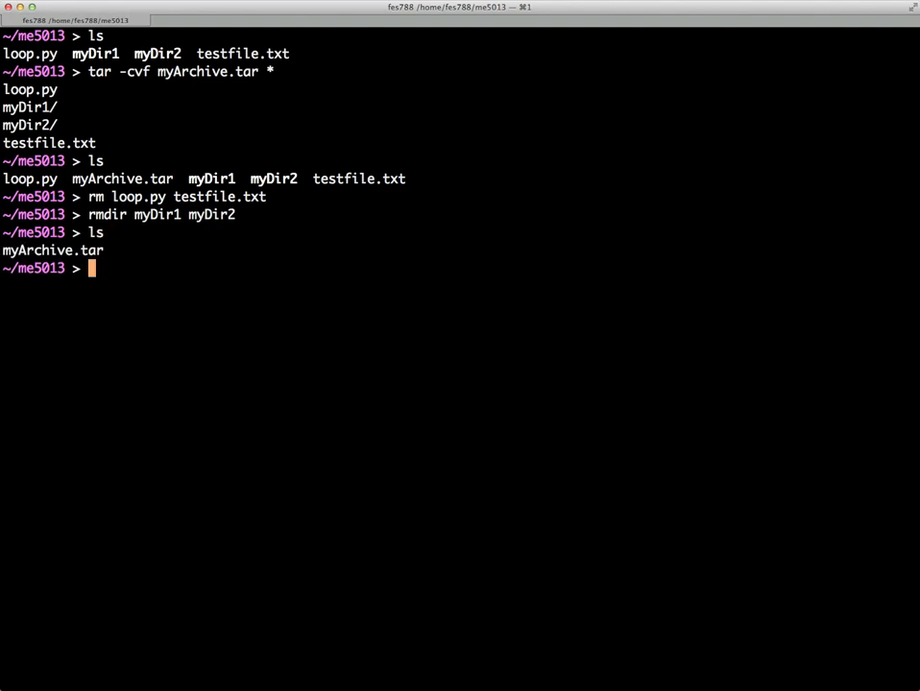
{"action": "type", "text": "tar -"}
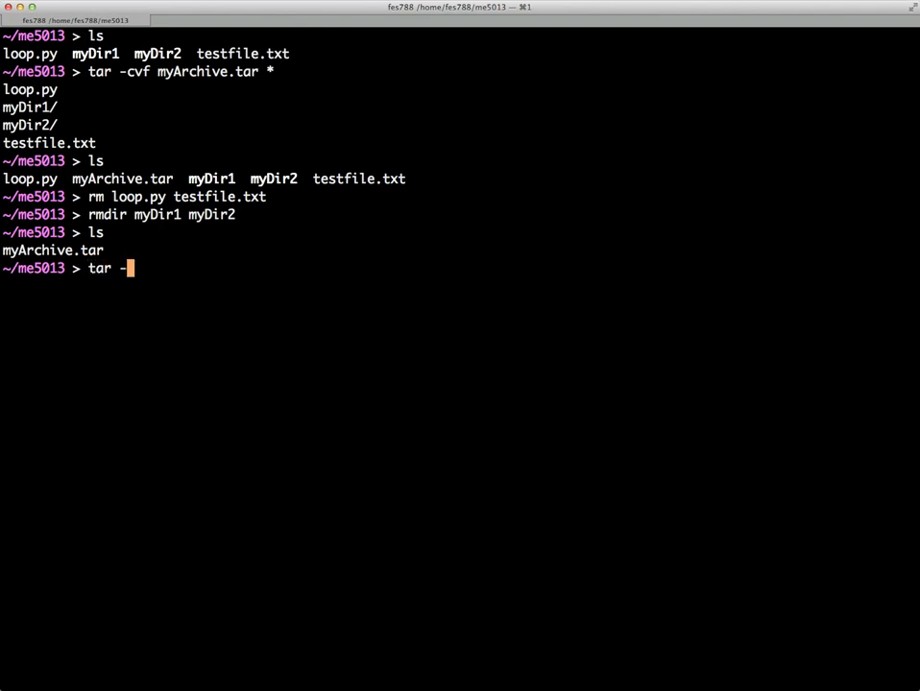
Extract myArchive.tar with tar -xvf and list the restored files
{"action": "type", "text": "xvf myArchive.tar"}
{"action": "type", "text": "ls"}
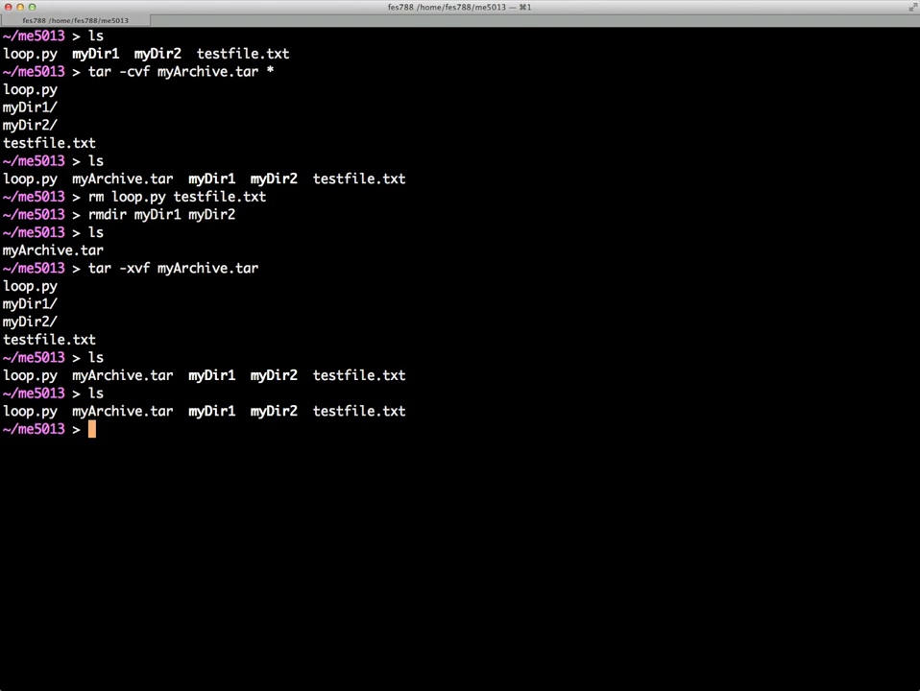
Gzip myArchive.tar into myArchive.tar.gz and list it at 1061 bytes
{"action": "type", "text": "gzip"}
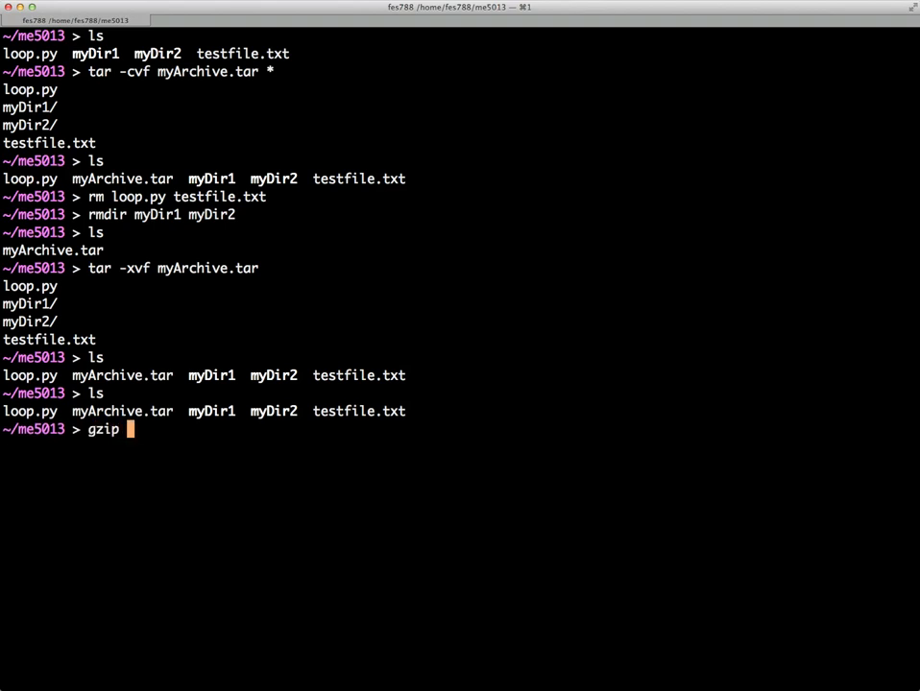
{"action": "type", "text": "myArchive.tar"}
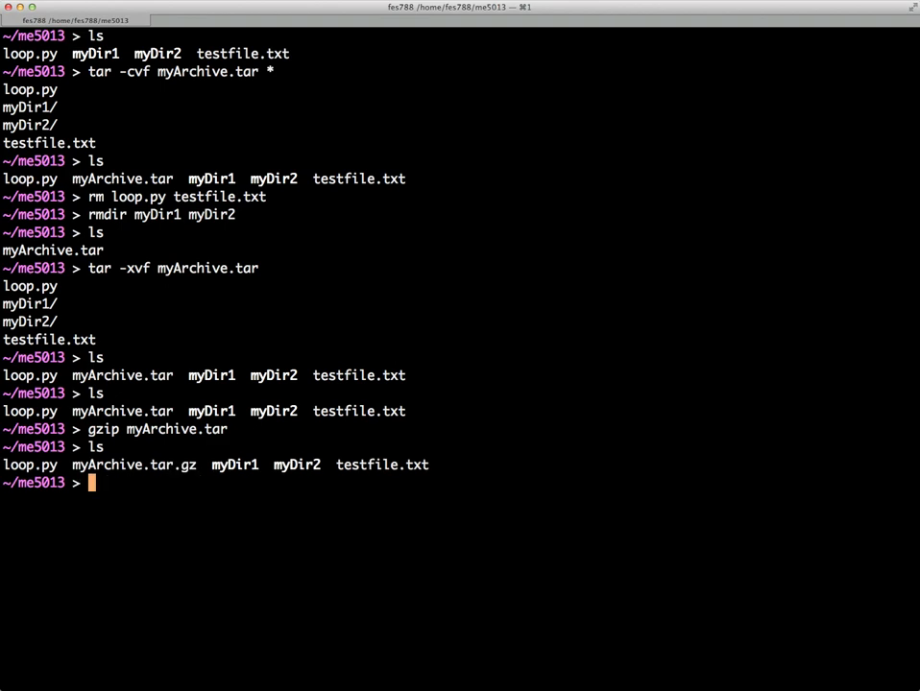
{"action": "type", "text": "ls -la"}
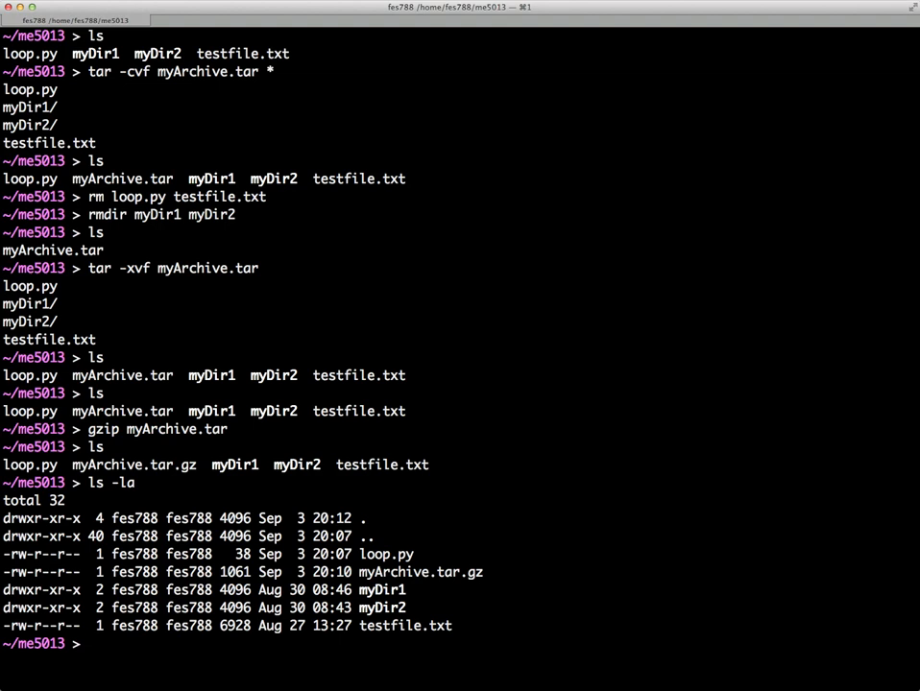
Gunzip myArchive.tar.gz back to the 20480-byte myArchive.tar
{"action": "type", "text": "gunzip myArchive.tar.gz"}
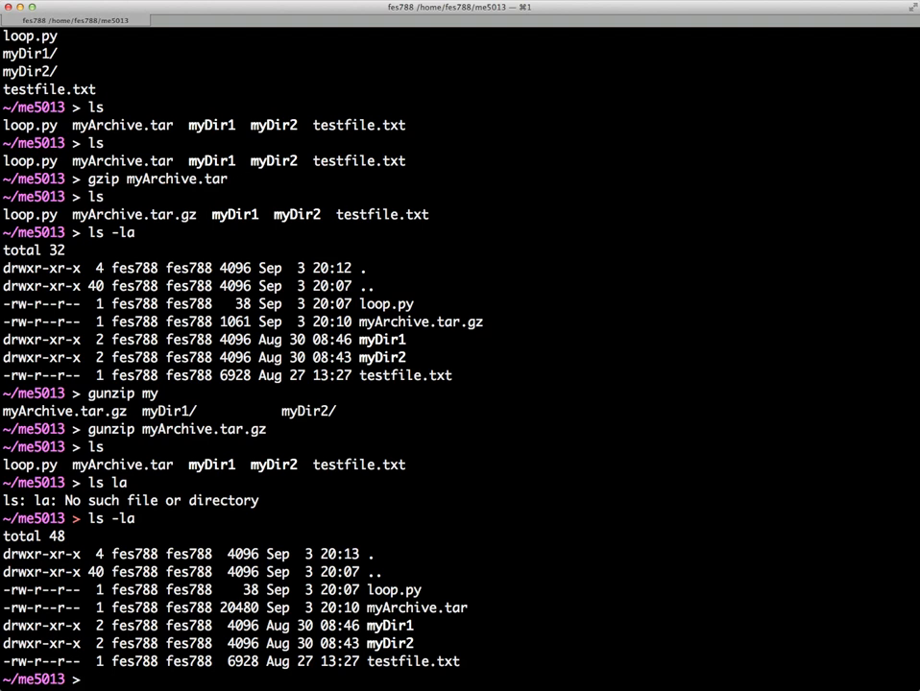
{"action": "type", "text": "bzip2 myArchive.tar"}
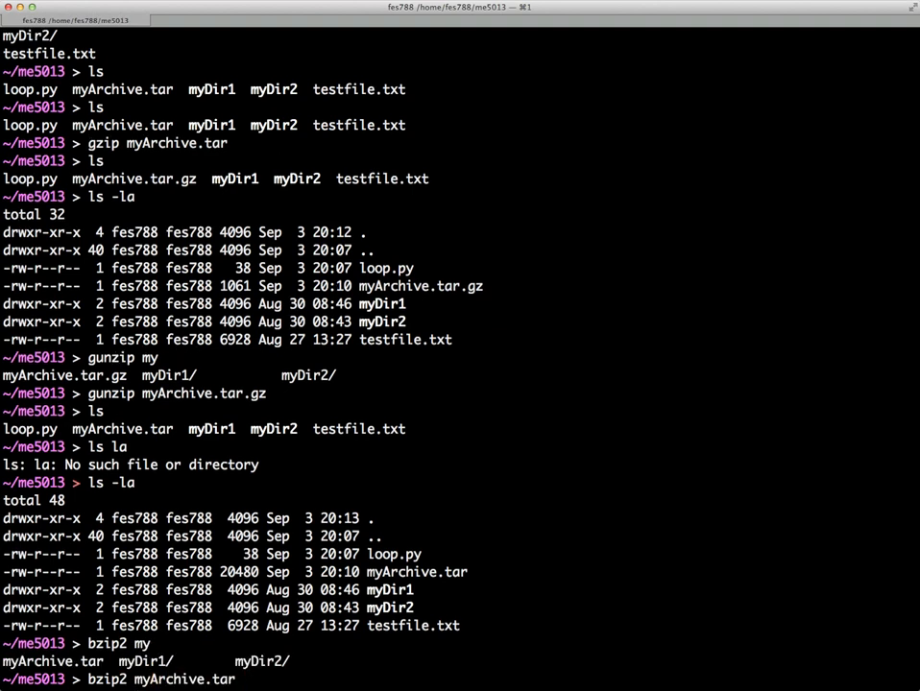
Bzip2 myArchive.tar into 1321-byte myArchive.tar.bz2, then bunzip2 it back
{"action": "key", "text": "Return"}
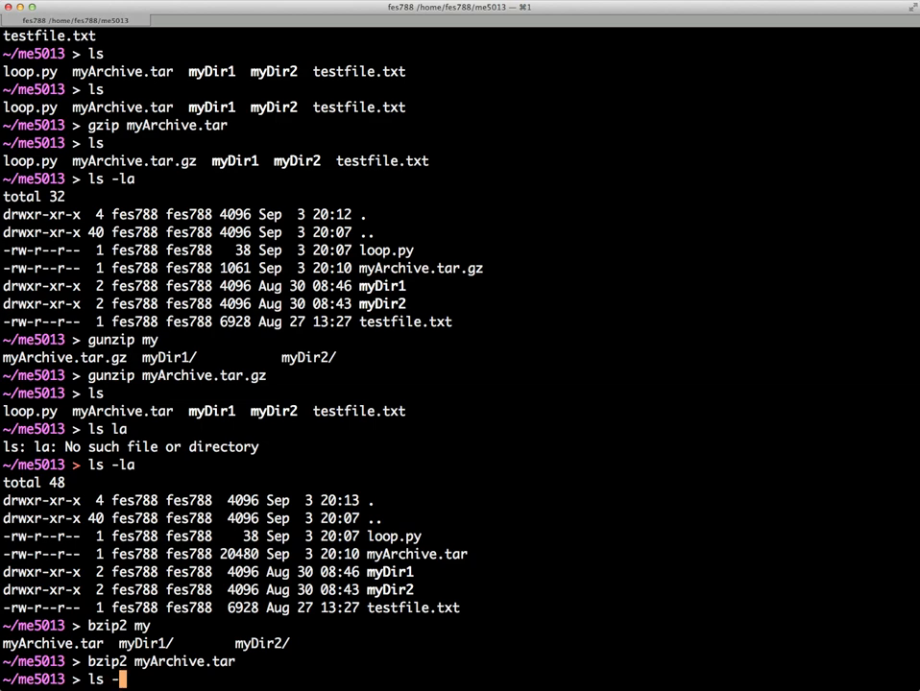
{"action": "type", "text": "la"}
{"action": "key", "text": "Return"}
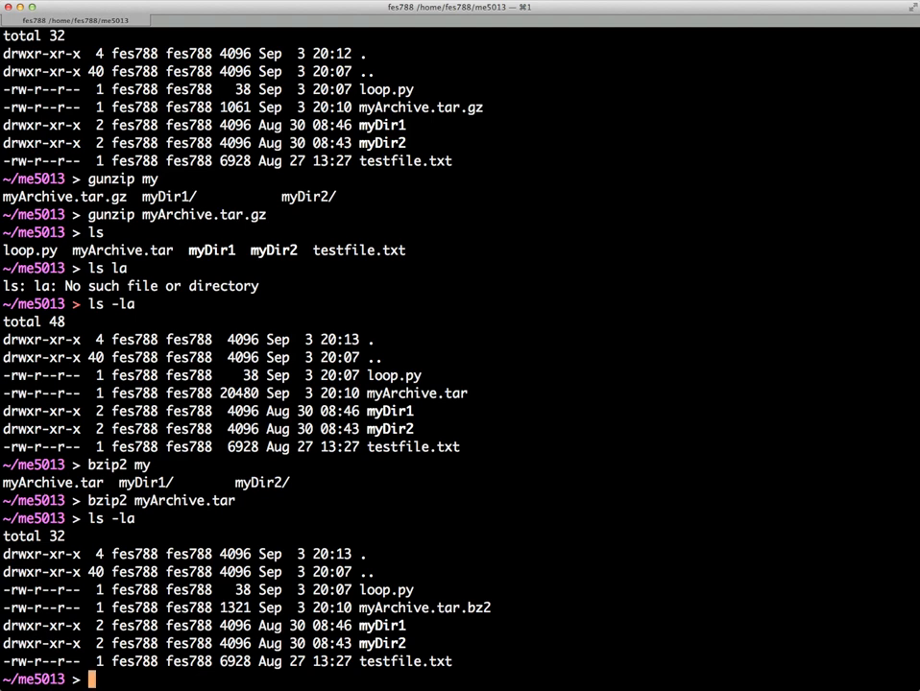
{"action": "type", "text": "bun"}
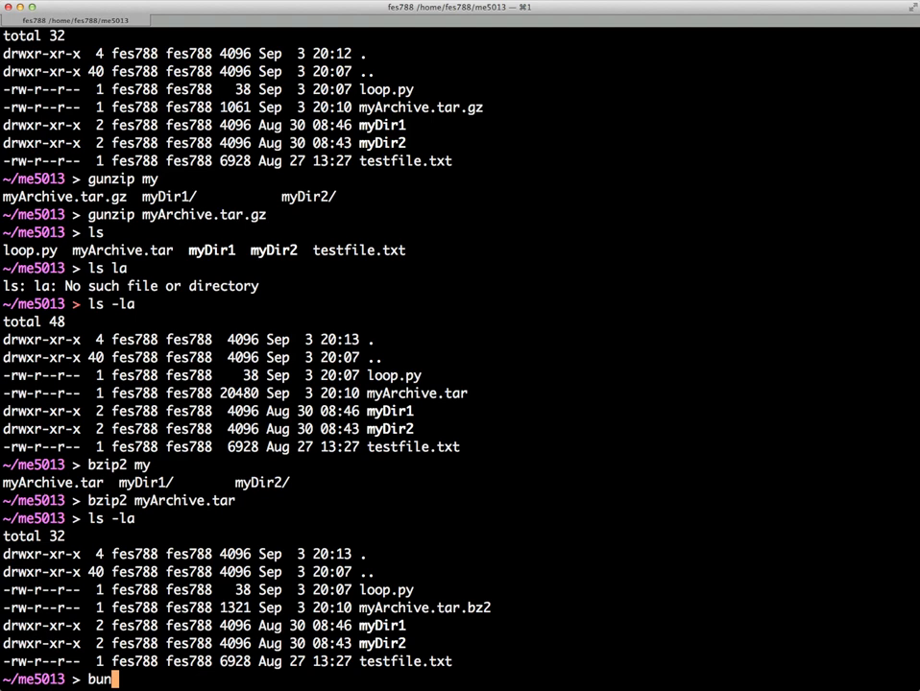
{"action": "type", "text": "zip2"}
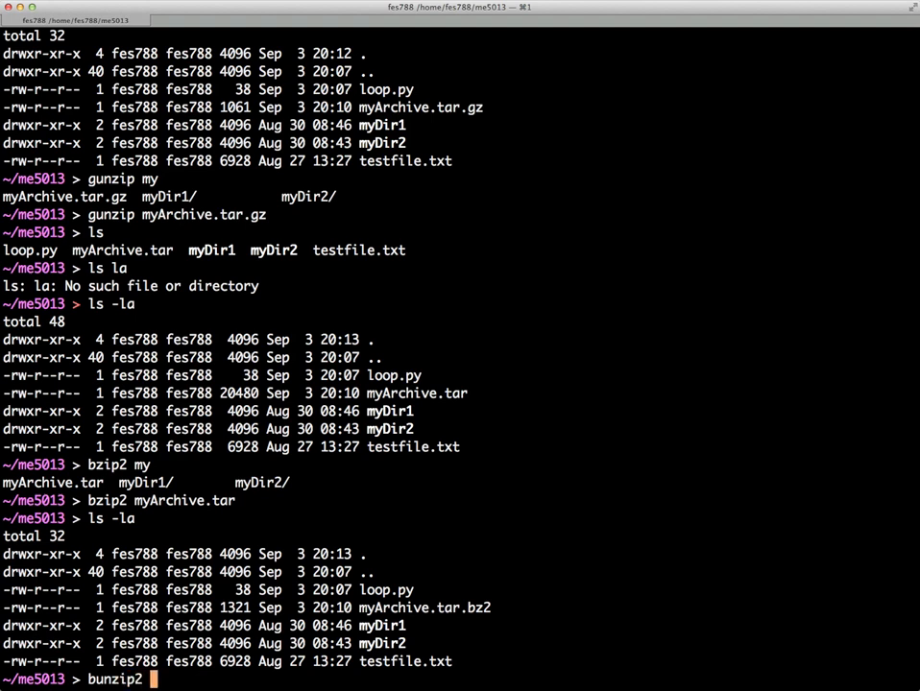
{"action": "type", "text": "myArchive.tar.bz2"}
{"action": "type", "text": "ls"}
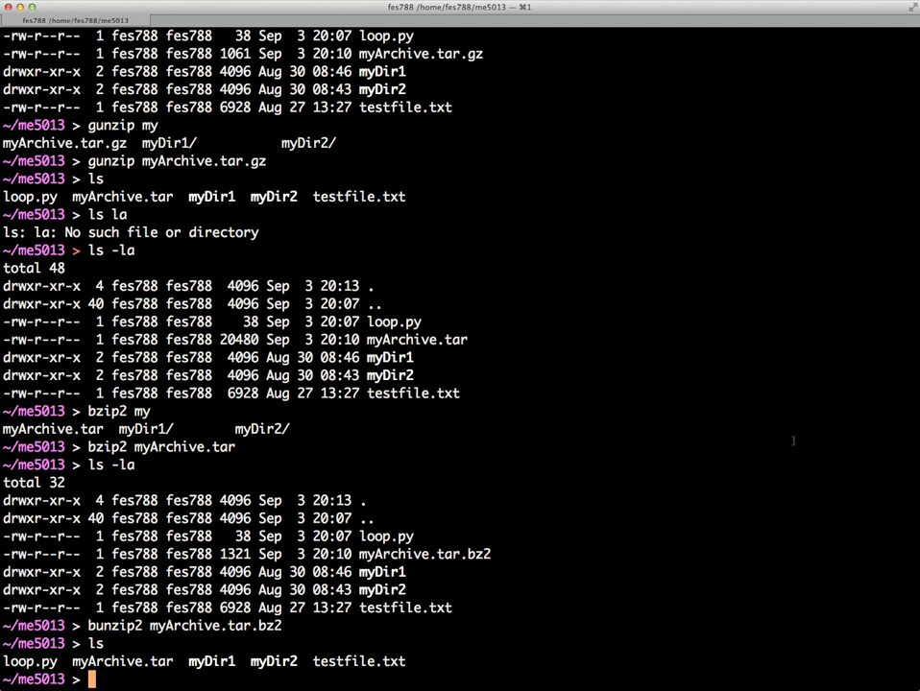
Delete myArchive.tar with rm and confirm only the original files remain
{"action": "type", "text": "rm"}
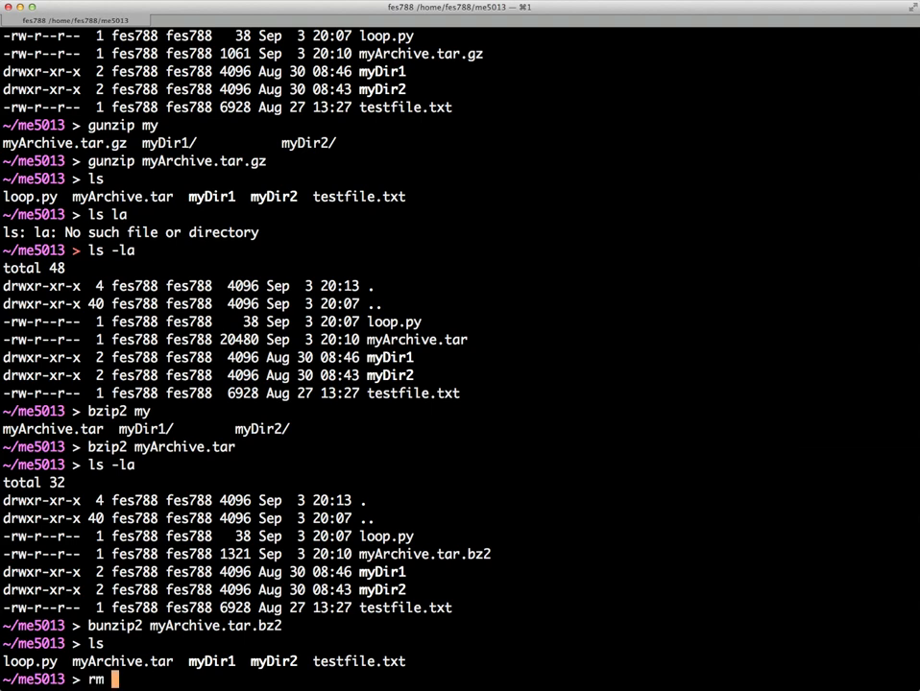
{"action": "type", "text": "myArchive.tar"}
{"action": "type", "text": "ls"}
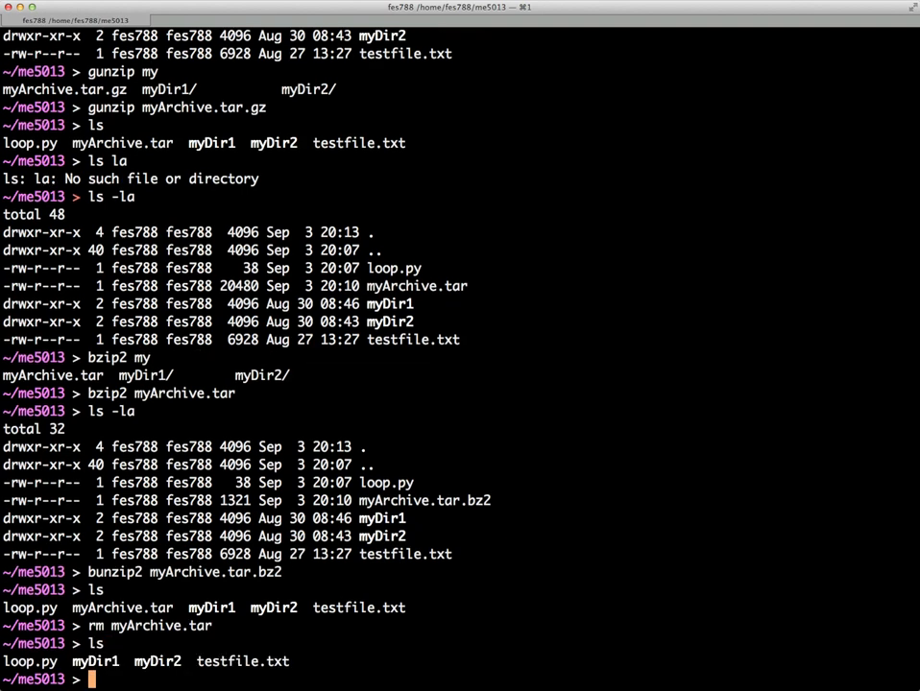
{"action": "type", "text": "c"}
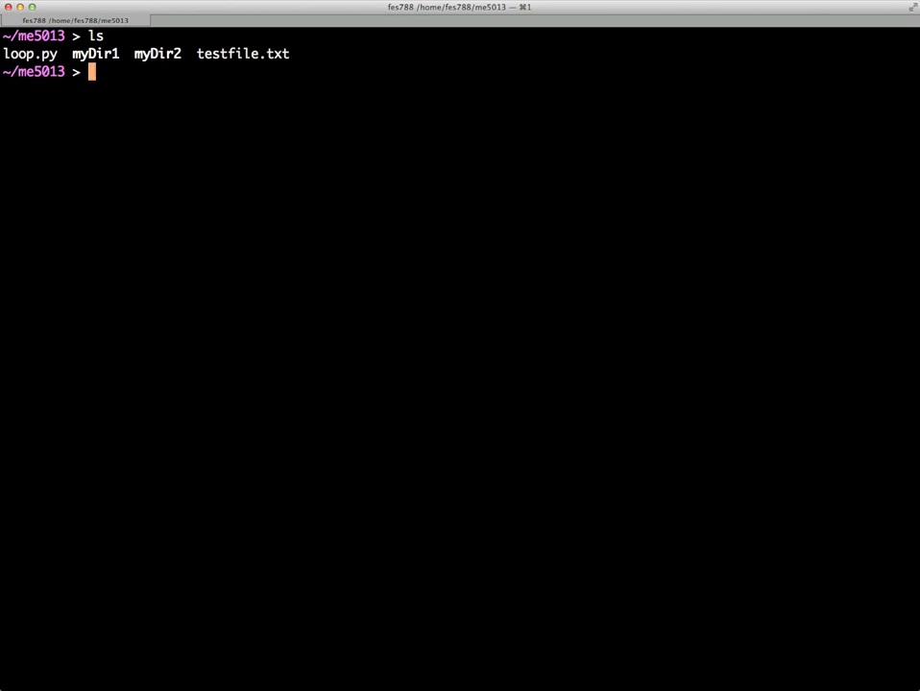
Create myArchive.tar.gz of all items with tar czvf and confirm its 1047-byte size
{"action": "type", "text": "tar"}
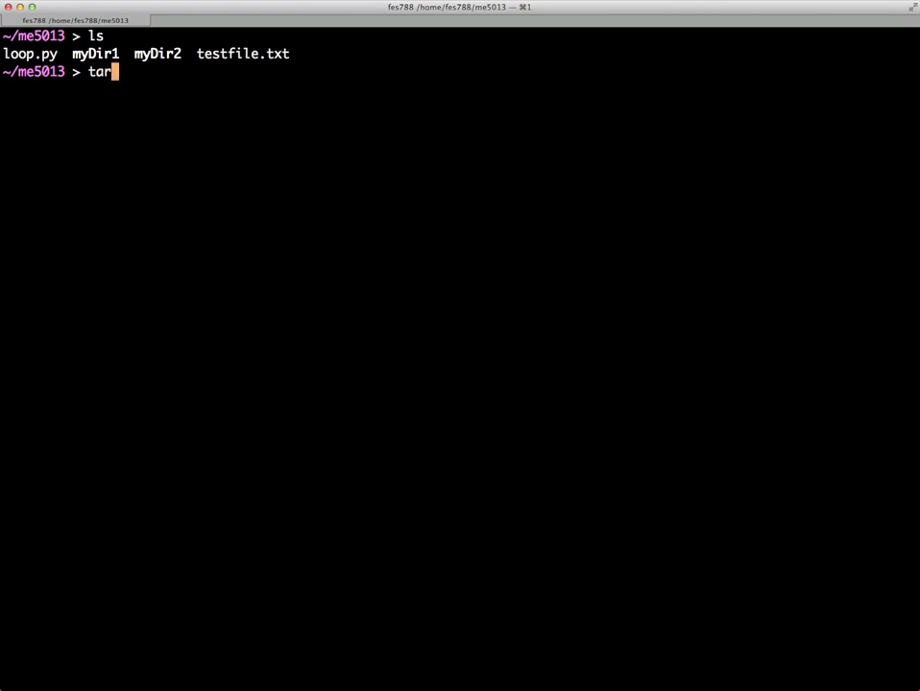
{"action": "type", "text": "c"}
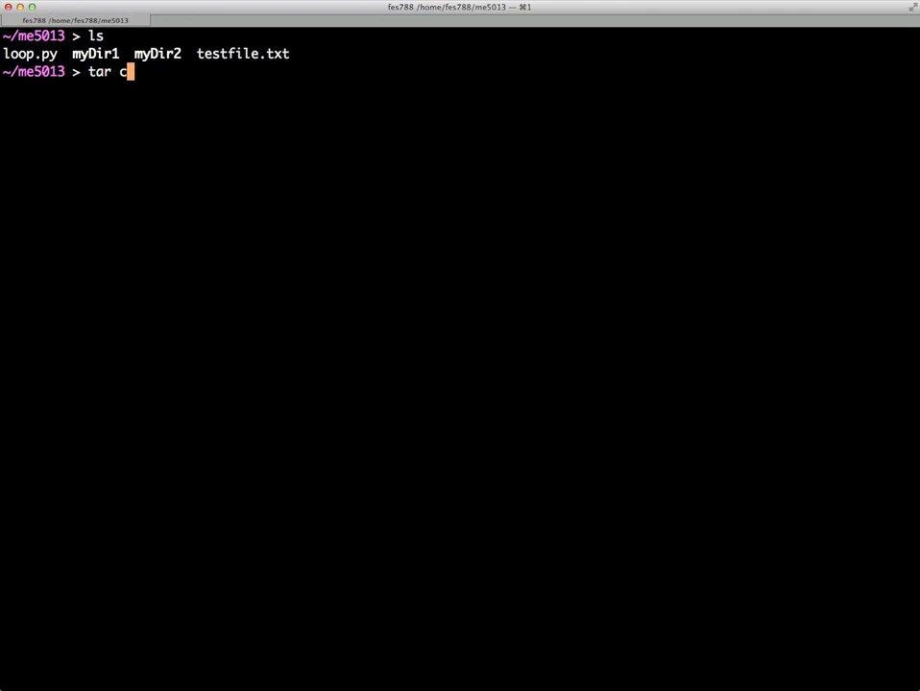
{"action": "type", "text": "z"}
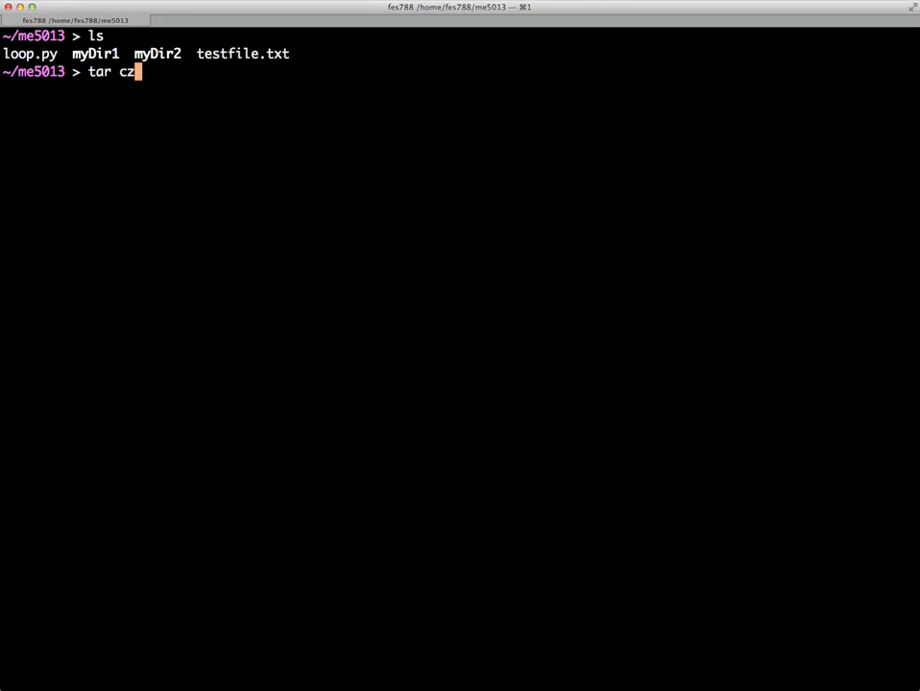
{"action": "type", "text": "vf"}
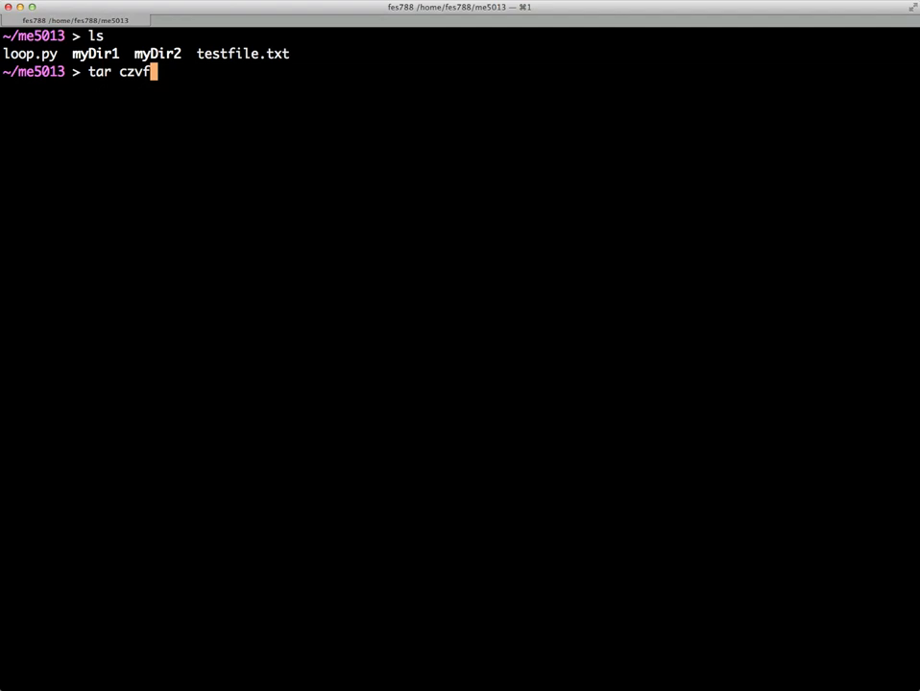
{"action": "type", "text": "m"}
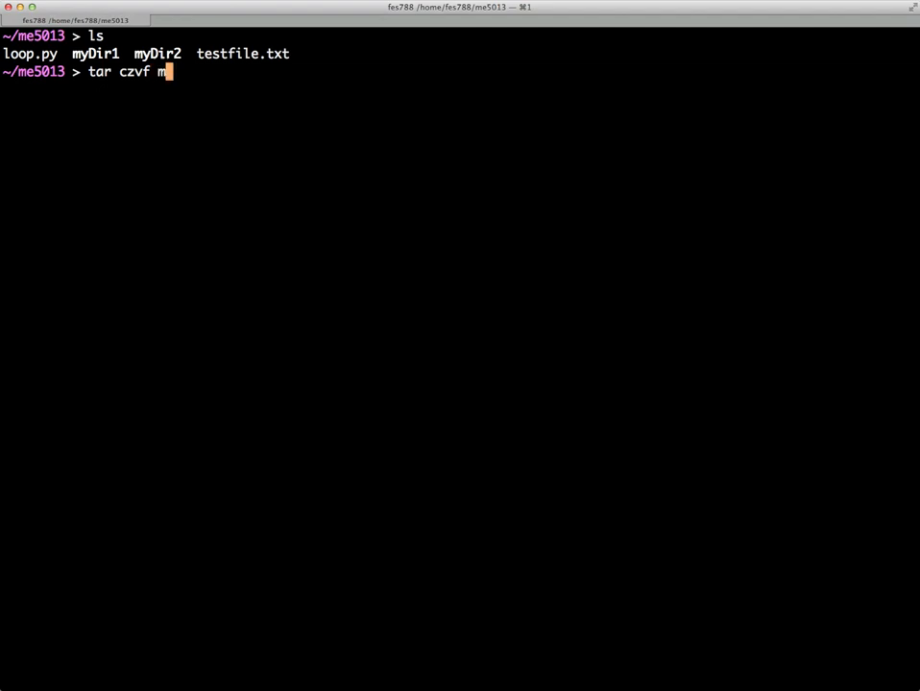
{"action": "type", "text": "yArchive"}
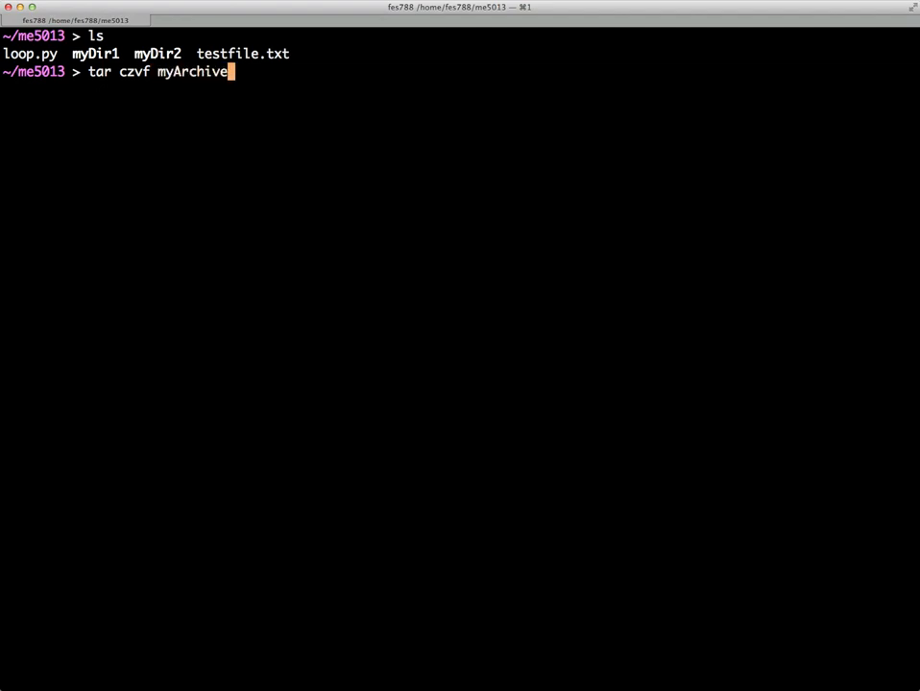
{"action": "type", "text": ".tar.gz *"}
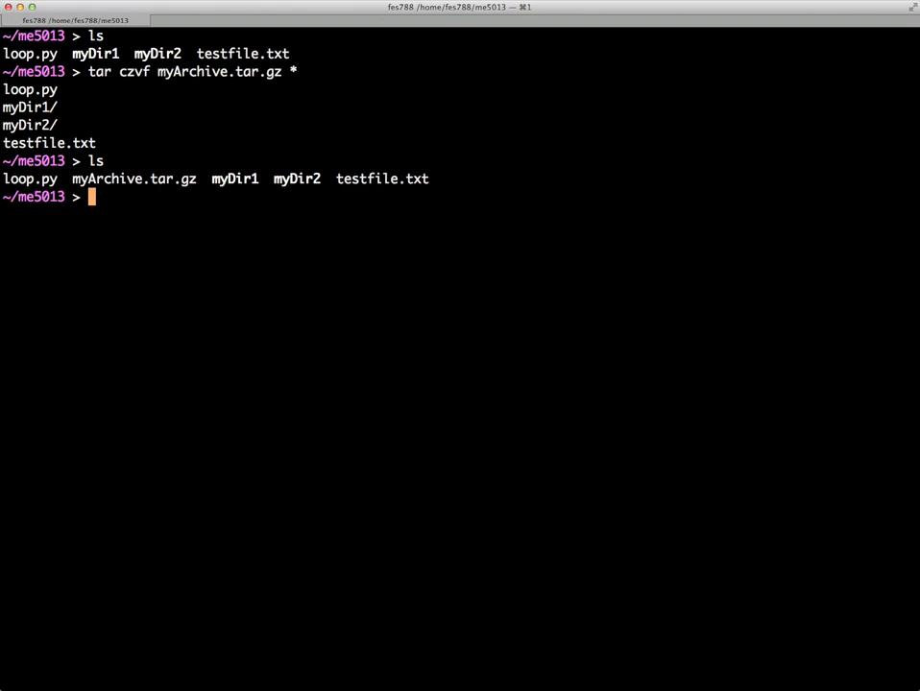
{"action": "type", "text": "ls -la"}
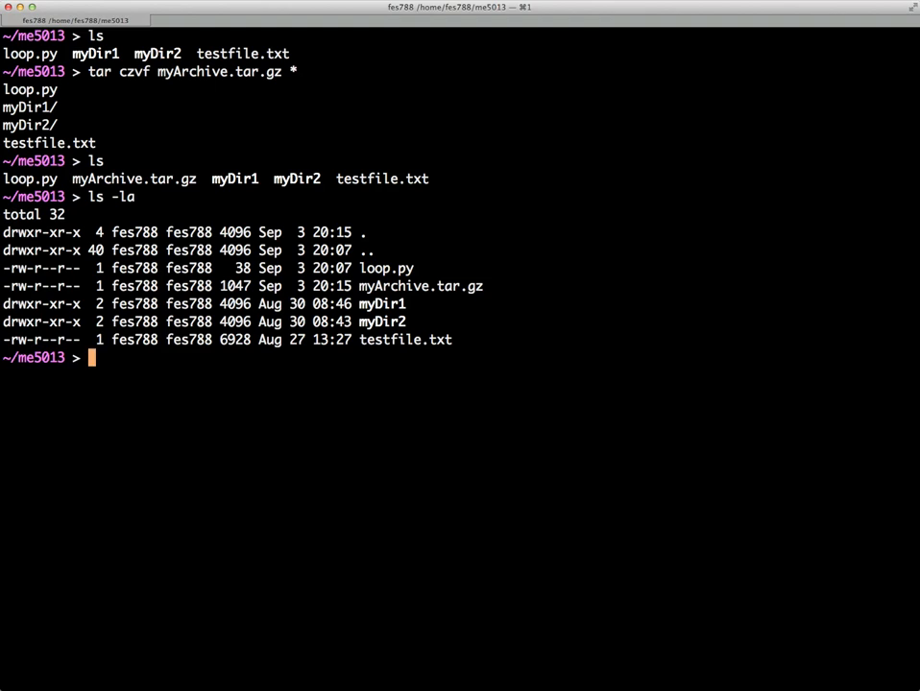
{"action": "type", "text": "tar czvf myArchive.tar.gz *"}
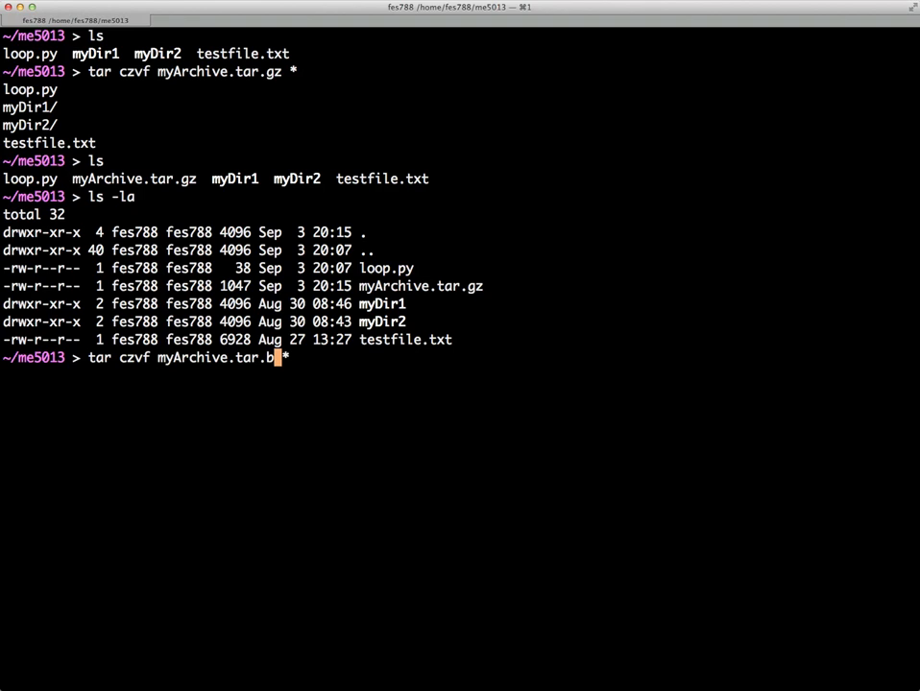
Create the 2792-byte myArchive.tar.bz2 with tar cjvf and compare sizes
{"action": "type", "text": "z2 *"}
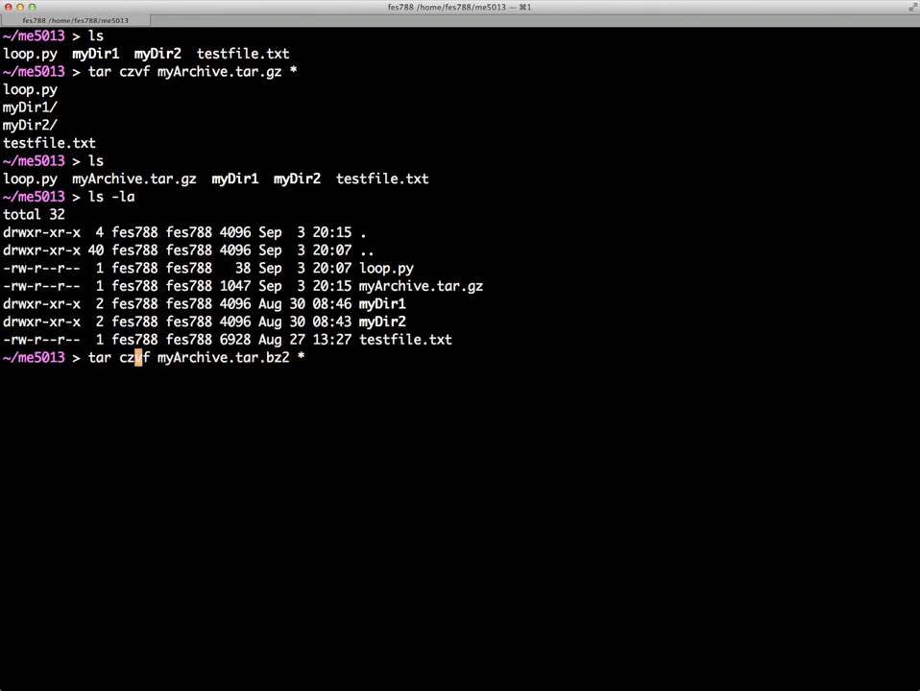
{"action": "type", "text": "j"}
{"action": "type", "text": "ls -la"}
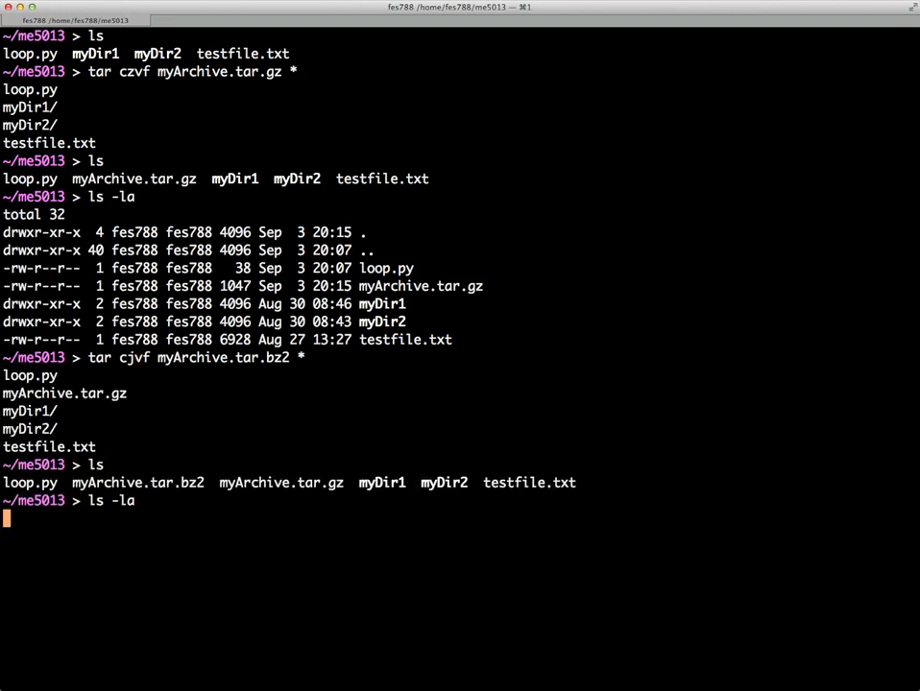
{"action": "key", "text": "Return"}
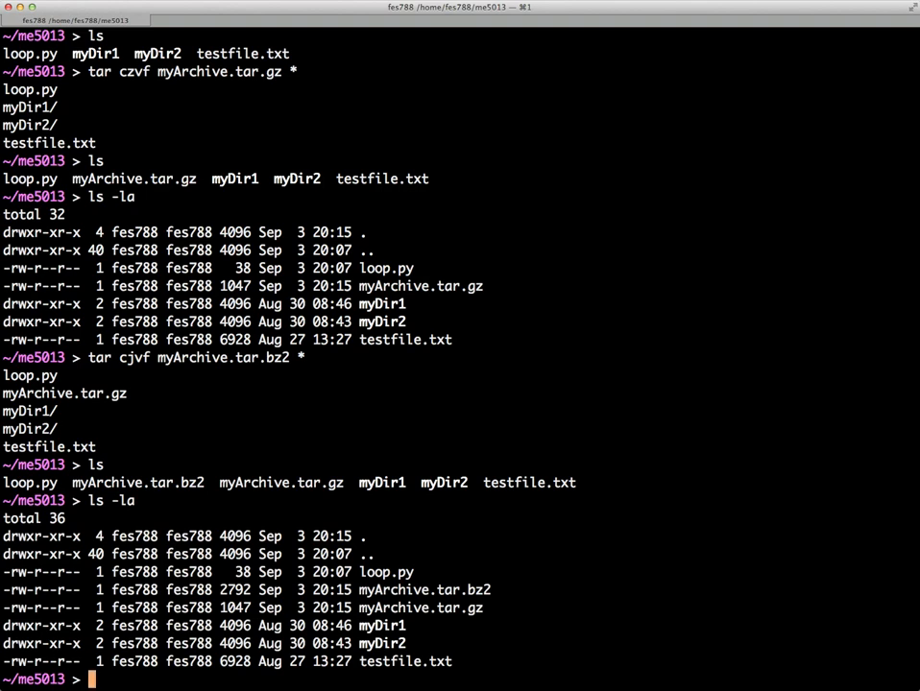
{"action": "type", "text": "clear"}
{"action": "type", "text": "ls"}
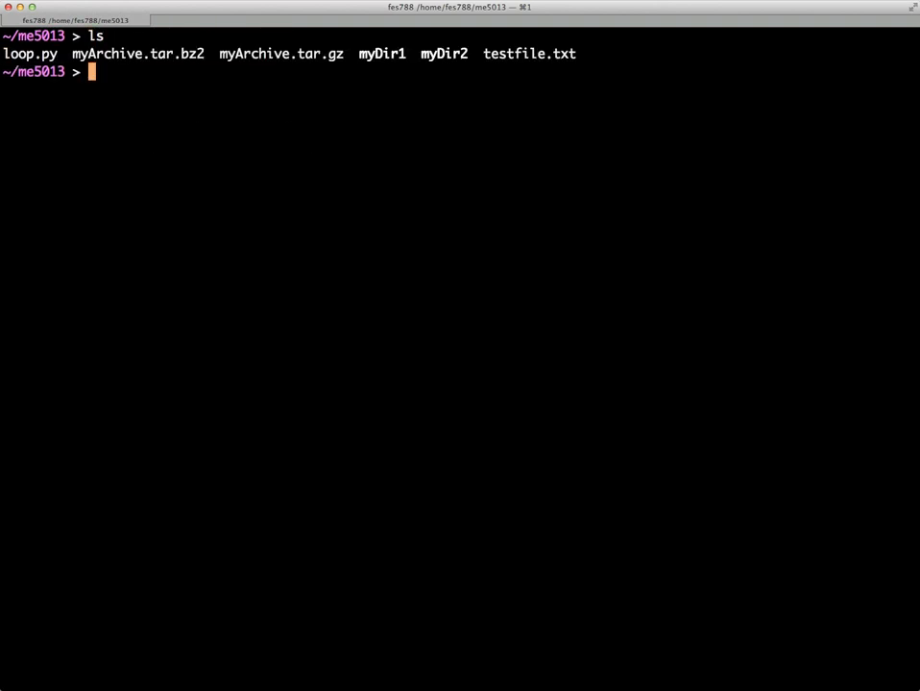
Zip loop.py, myDir1, myDir2 and testfile.txt into myZipArchive.zip and list the folder
{"action": "type", "text": "zip loop.py"}
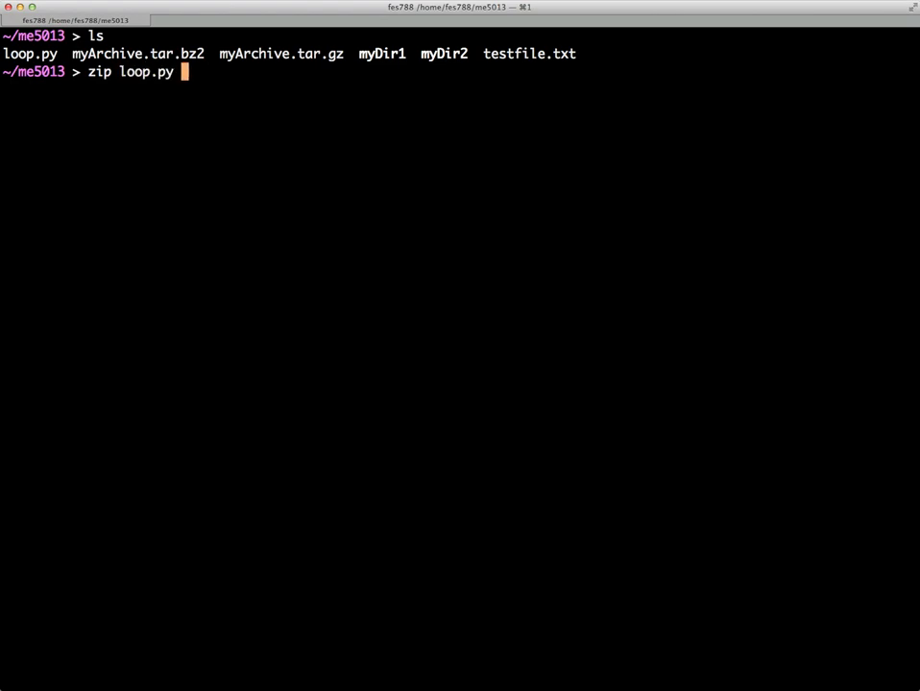
{"action": "type", "text": "myDir1 my"}
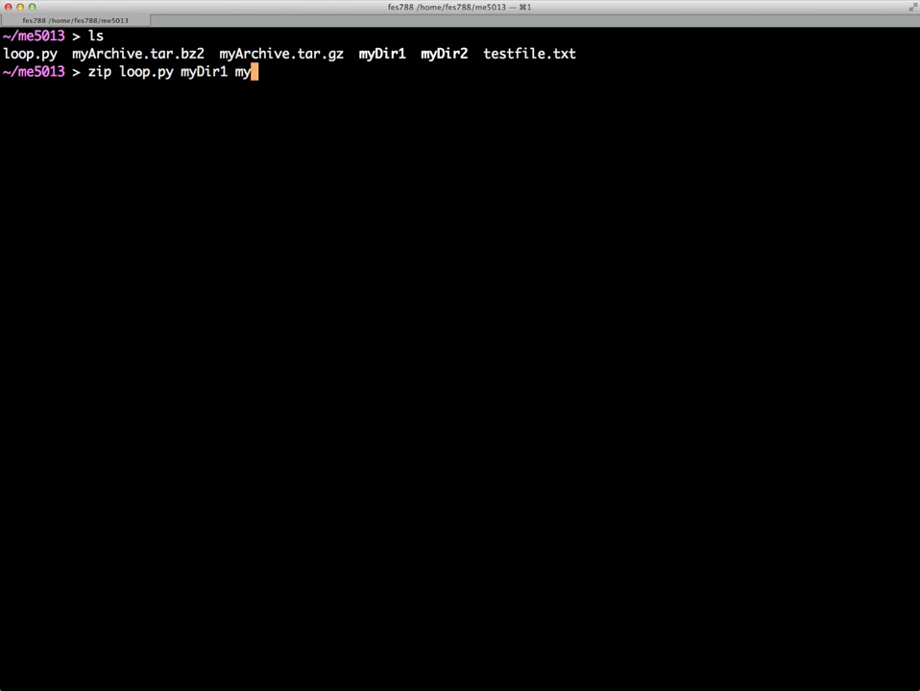
{"action": "type", "text": "Dir2 testfile.txt"}
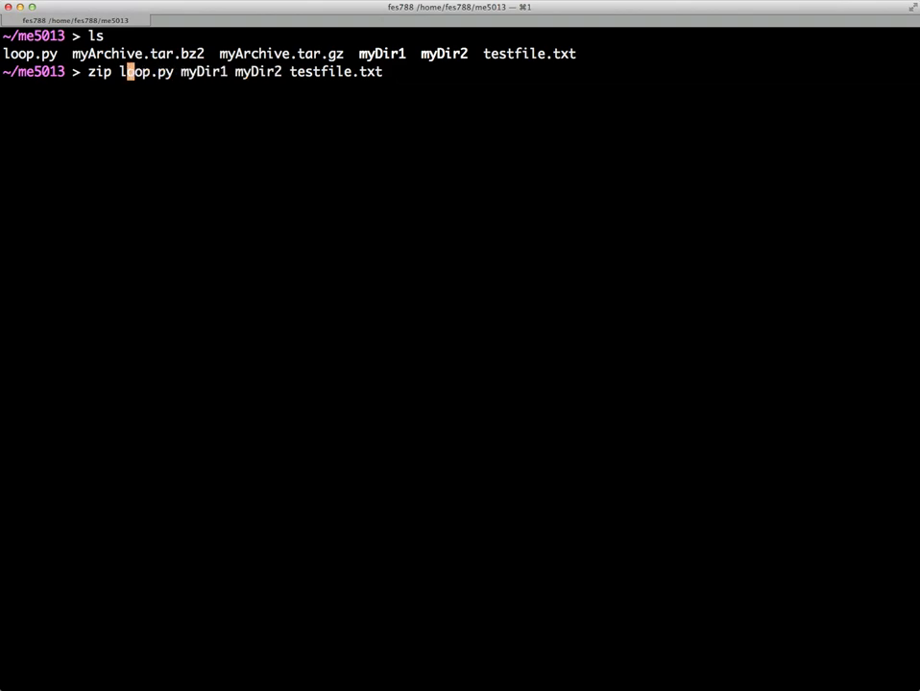
{"action": "type", "text": "my"}
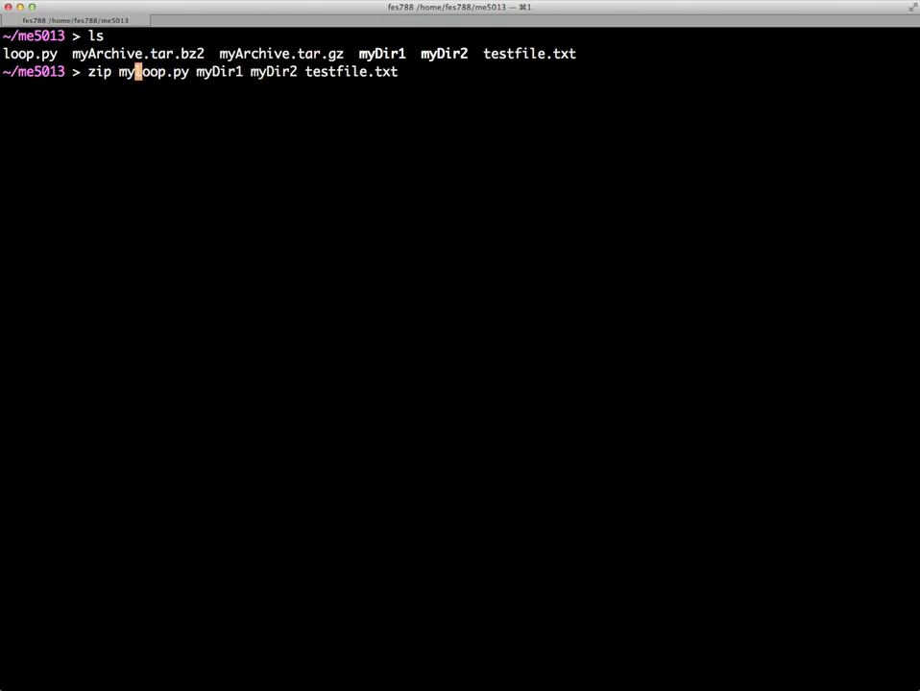
{"action": "type", "text": "ZipAr"}
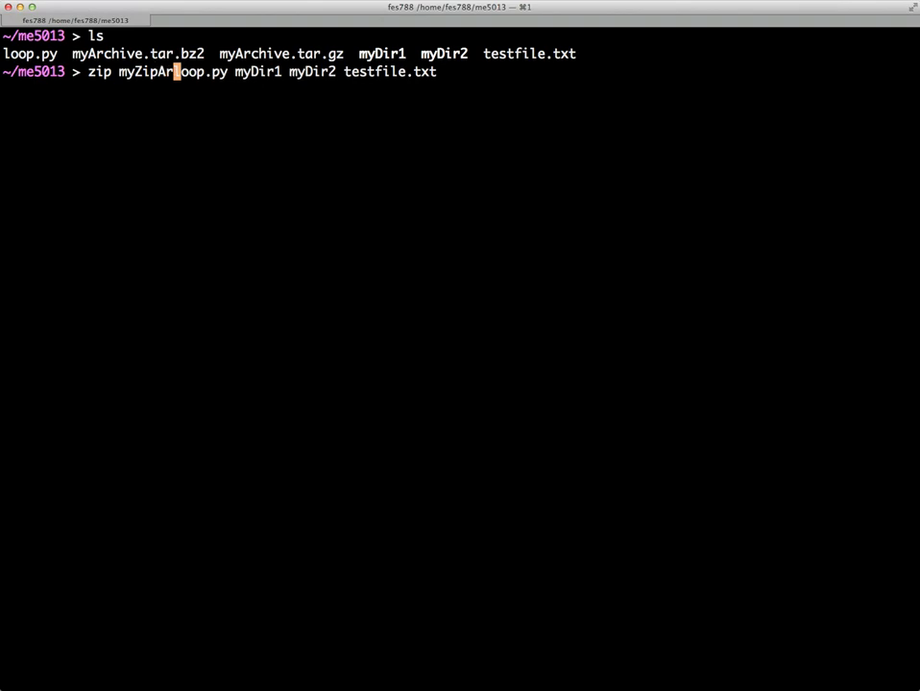
{"action": "type", "text": "hive.zip"}
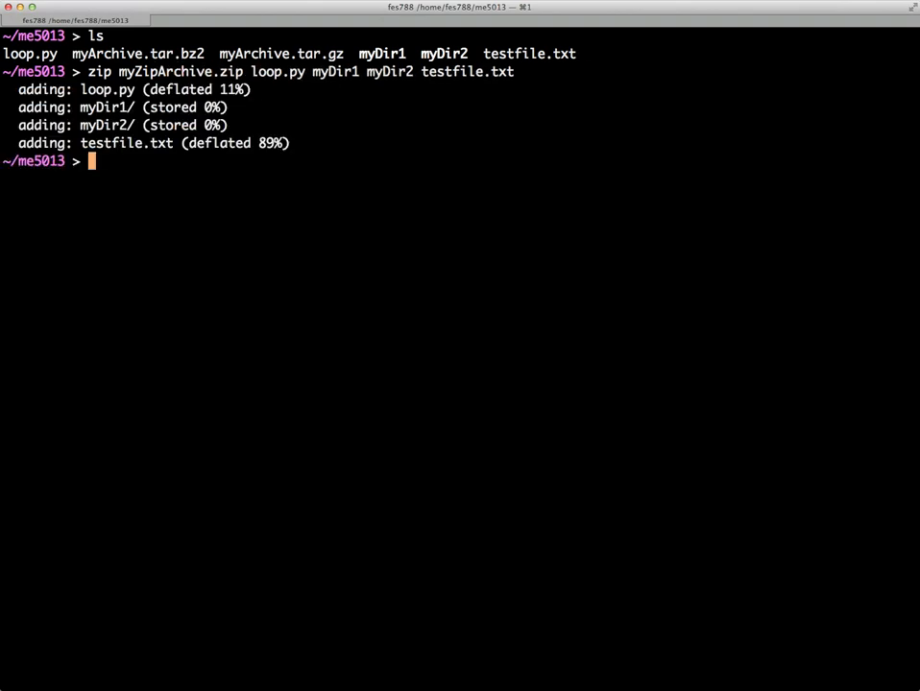
{"action": "type", "text": "ls"}
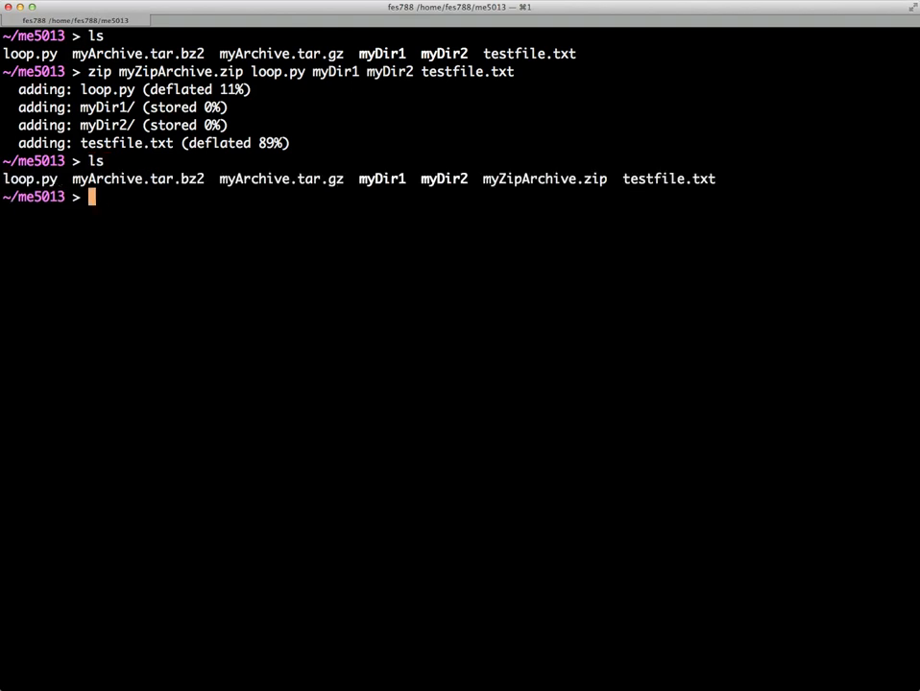